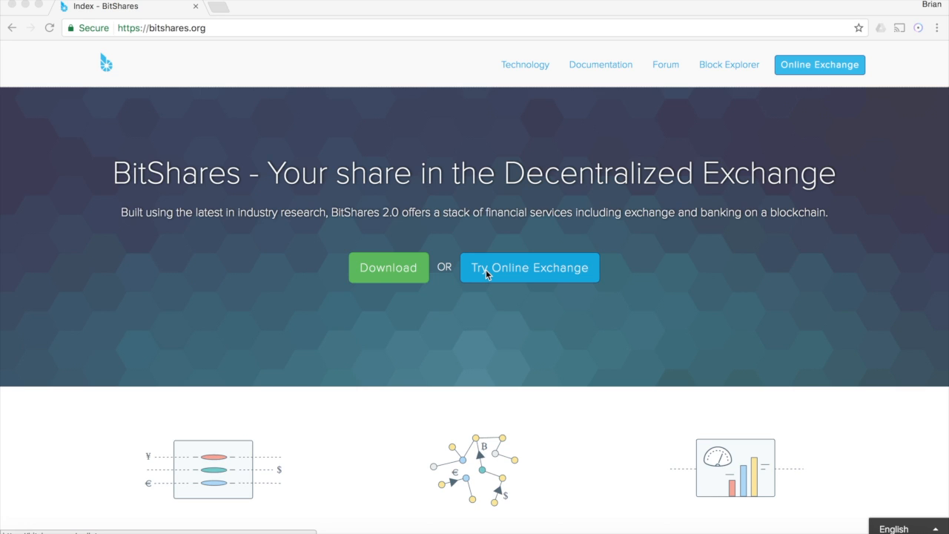
Go from bitshares.org to the wallet download page listing Windows, Mac and Linux builds
{"action": "left_click", "coordinate": [157, 29]}
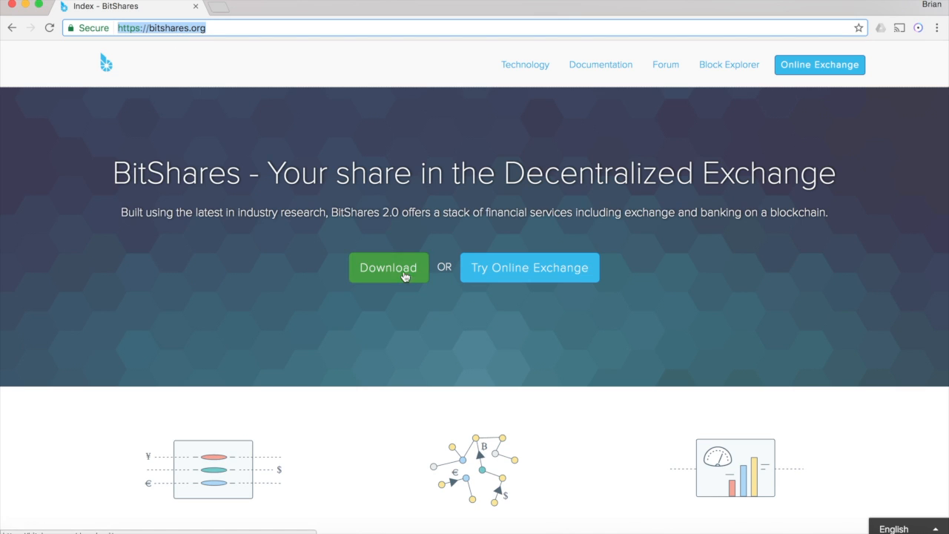
{"action": "mouse_move", "coordinate": [528, 264]}
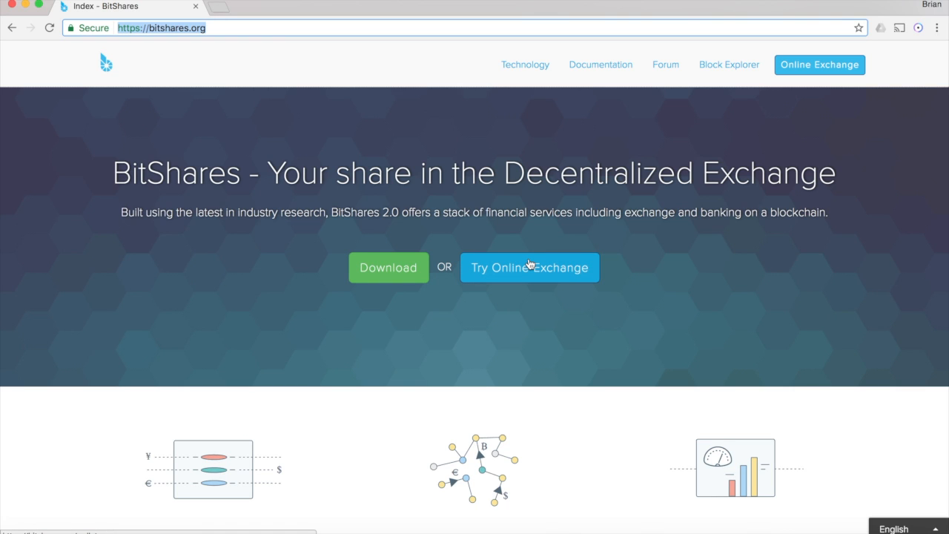
{"action": "mouse_move", "coordinate": [423, 280]}
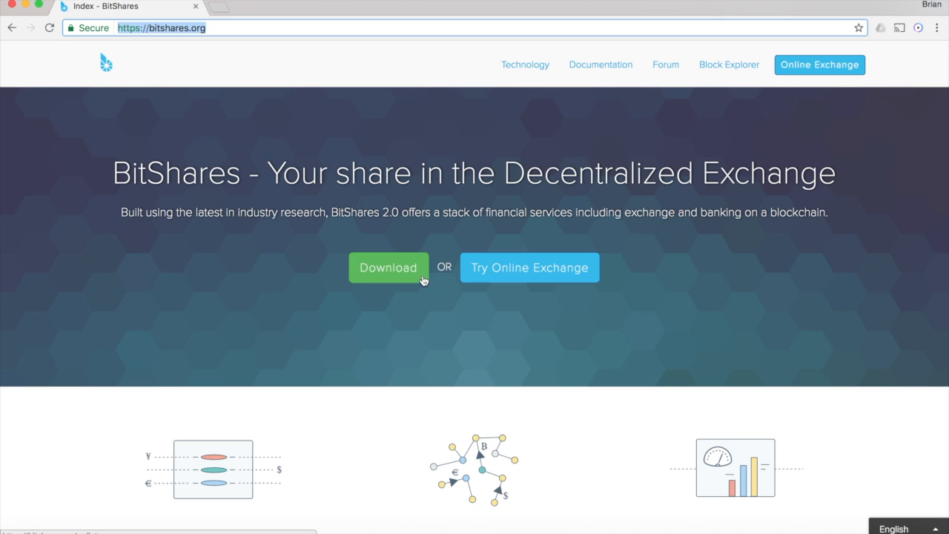
{"action": "mouse_move", "coordinate": [378, 273]}
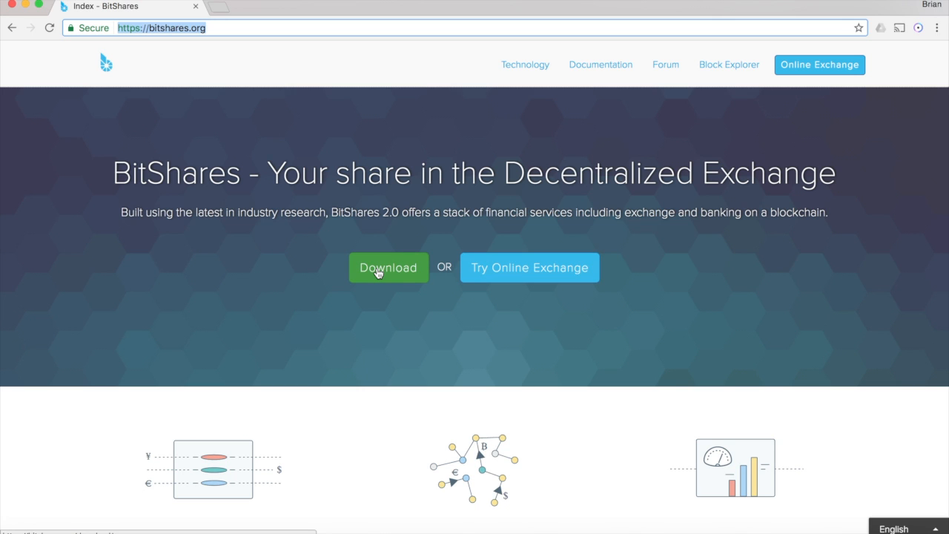
{"action": "left_click", "coordinate": [388, 268]}
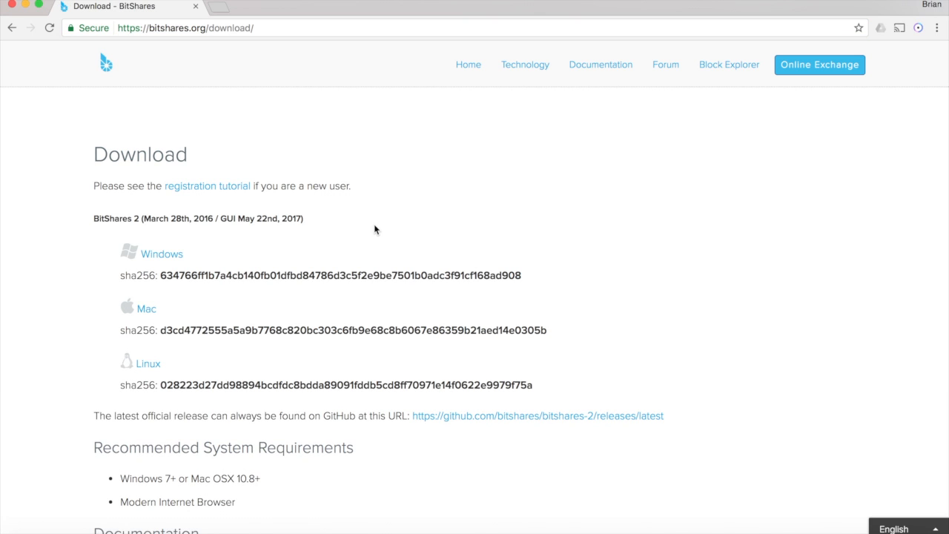
{"action": "mouse_move", "coordinate": [207, 402]}
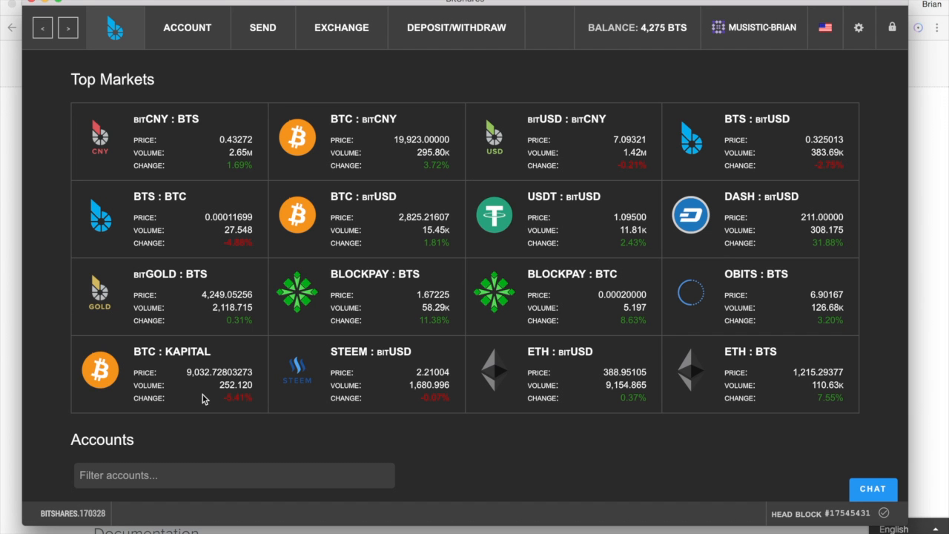
{"action": "mouse_move", "coordinate": [219, 95]}
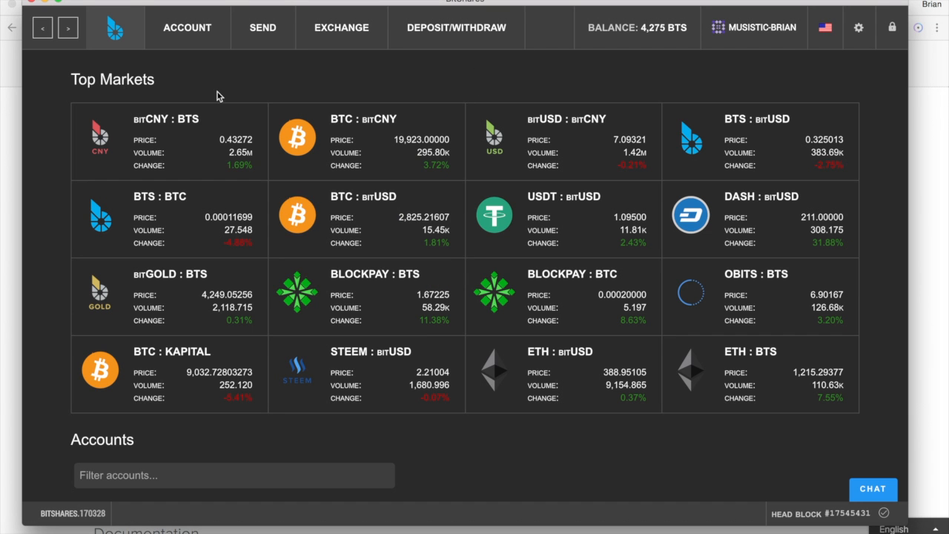
{"action": "mouse_move", "coordinate": [201, 37]}
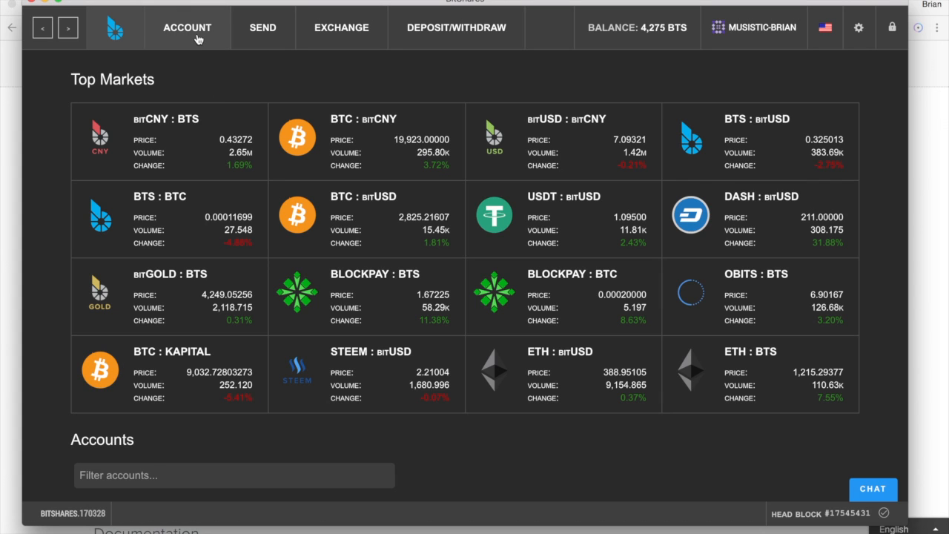
View the account overview, then bring up the Send transfer form
{"action": "left_click", "coordinate": [187, 27]}
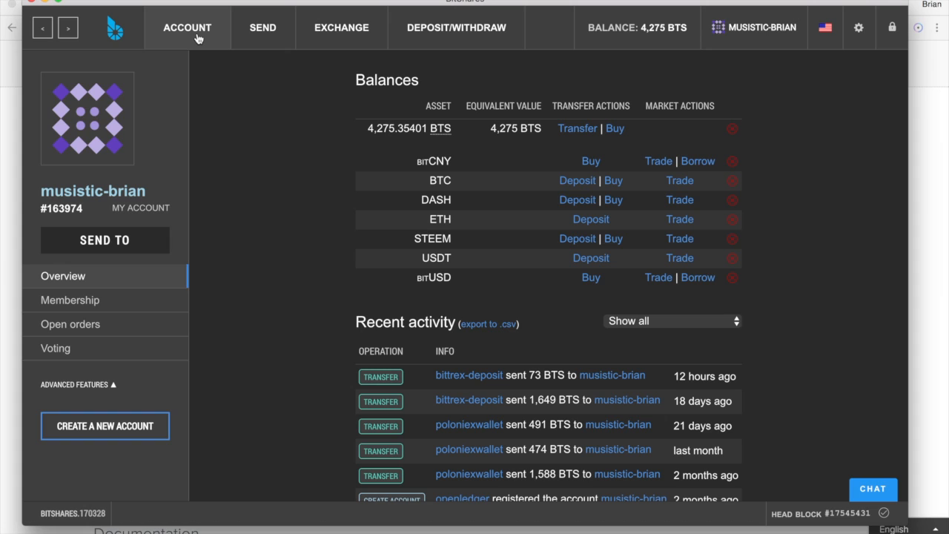
{"action": "mouse_move", "coordinate": [257, 259]}
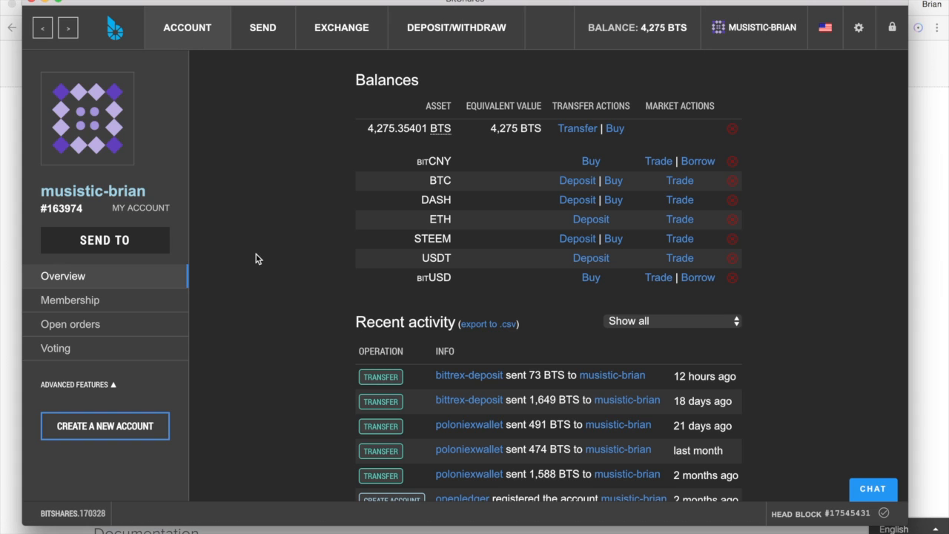
{"action": "left_click", "coordinate": [263, 27]}
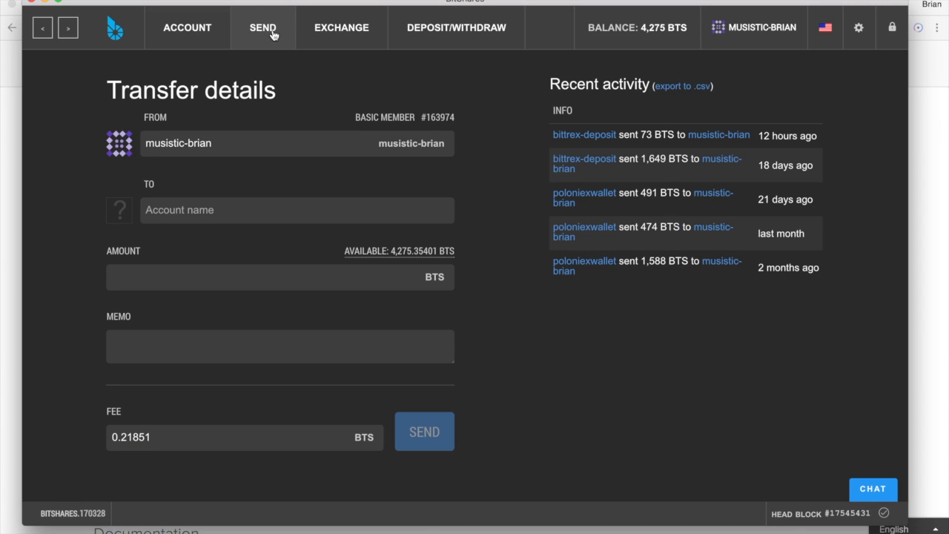
{"action": "mouse_move", "coordinate": [601, 35]}
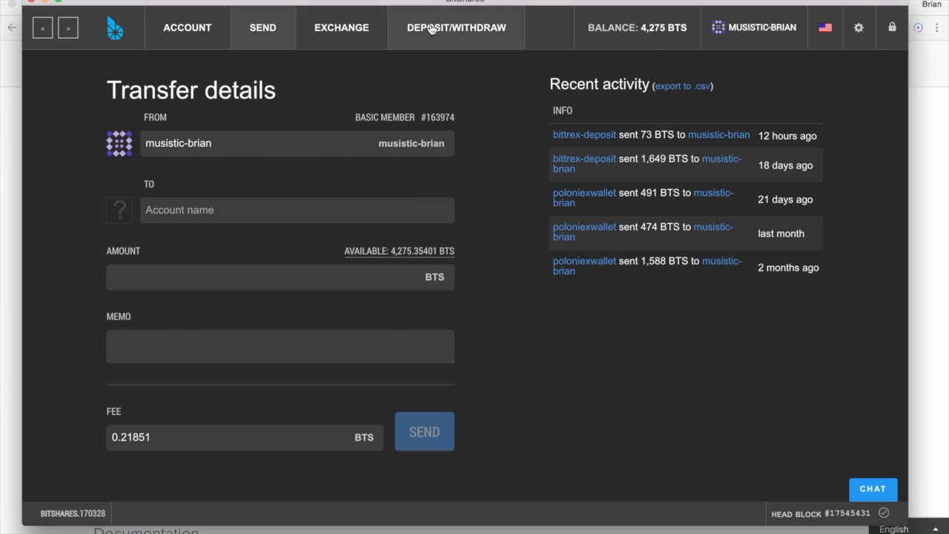
Review the BTC deposit instructions via the Openledger gateway, then move to the exchange view
{"action": "left_click", "coordinate": [454, 28]}
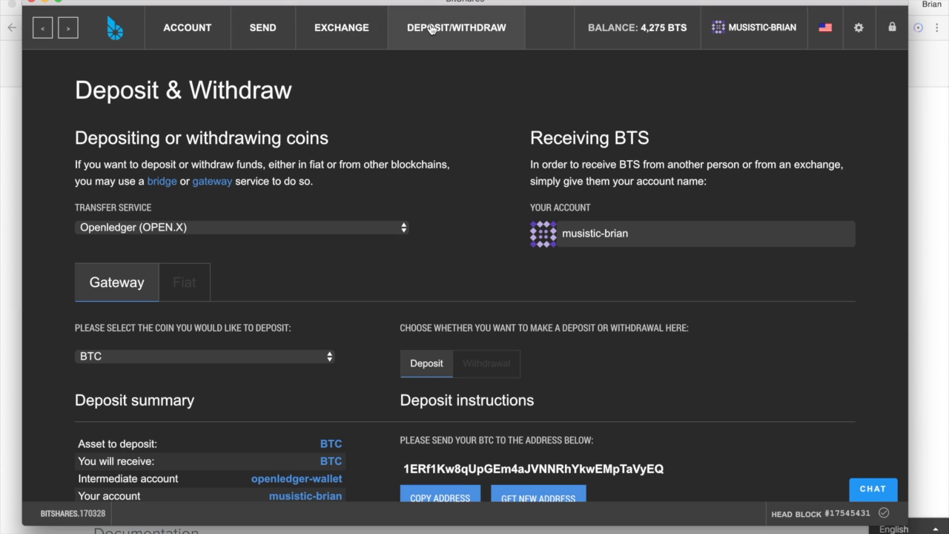
{"action": "mouse_move", "coordinate": [357, 147]}
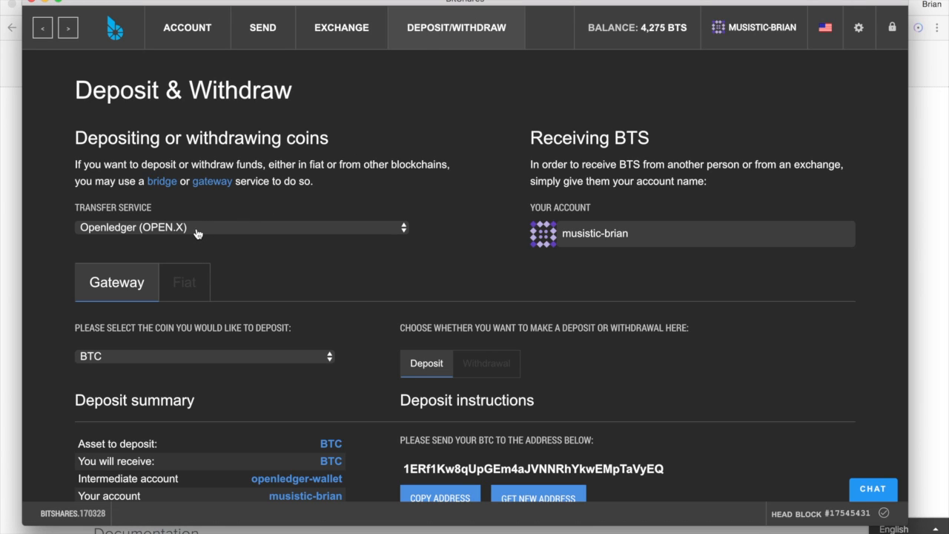
{"action": "scroll", "scroll_direction": "down", "scroll_amount": 3}
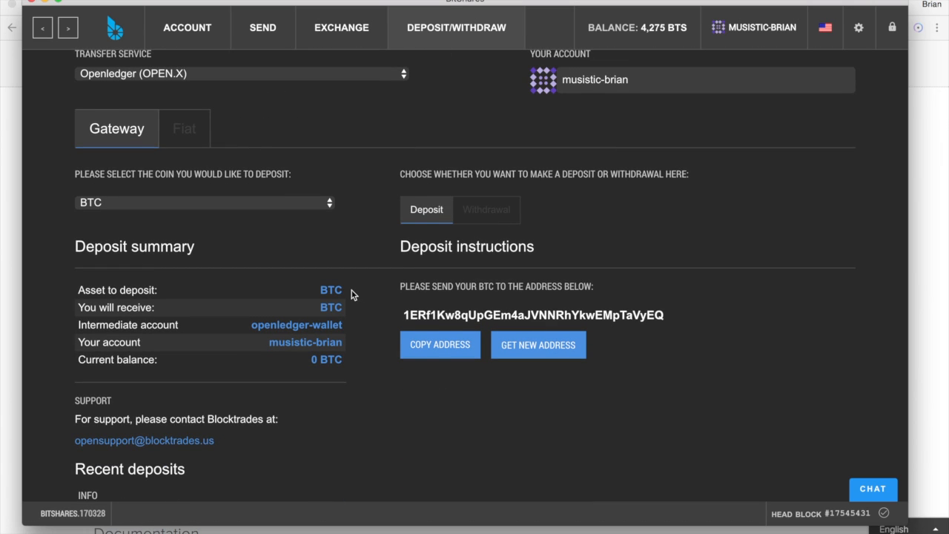
{"action": "scroll", "scroll_direction": "up", "scroll_amount": 3}
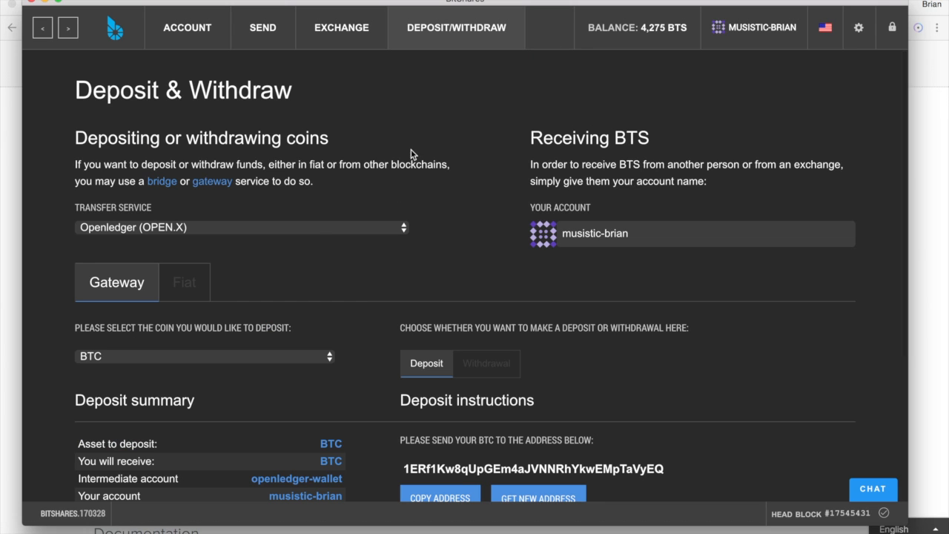
{"action": "left_click", "coordinate": [340, 27]}
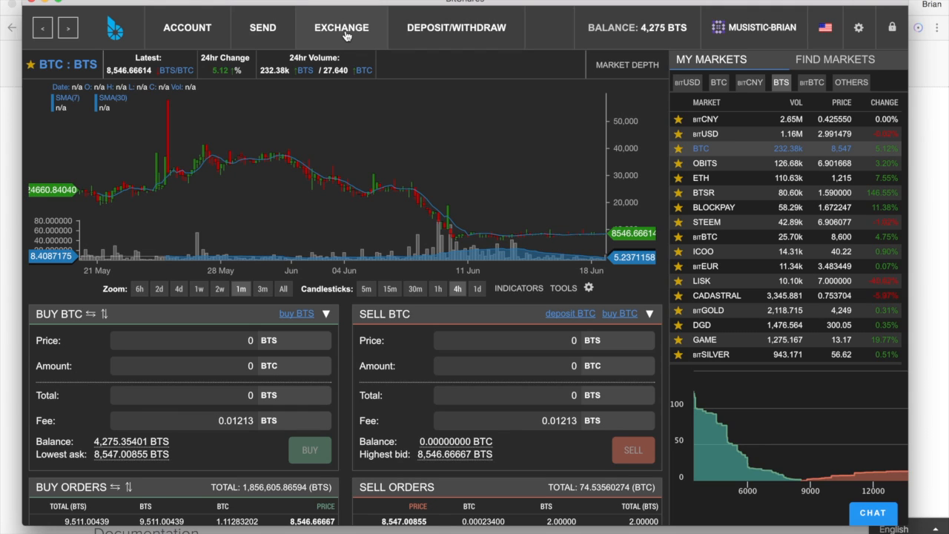
{"action": "mouse_move", "coordinate": [275, 134]}
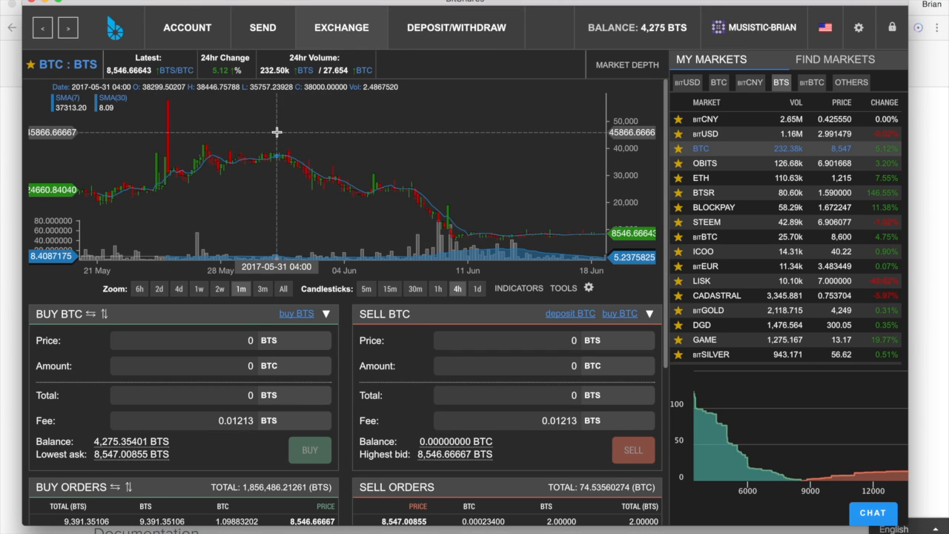
{"action": "mouse_move", "coordinate": [310, 198]}
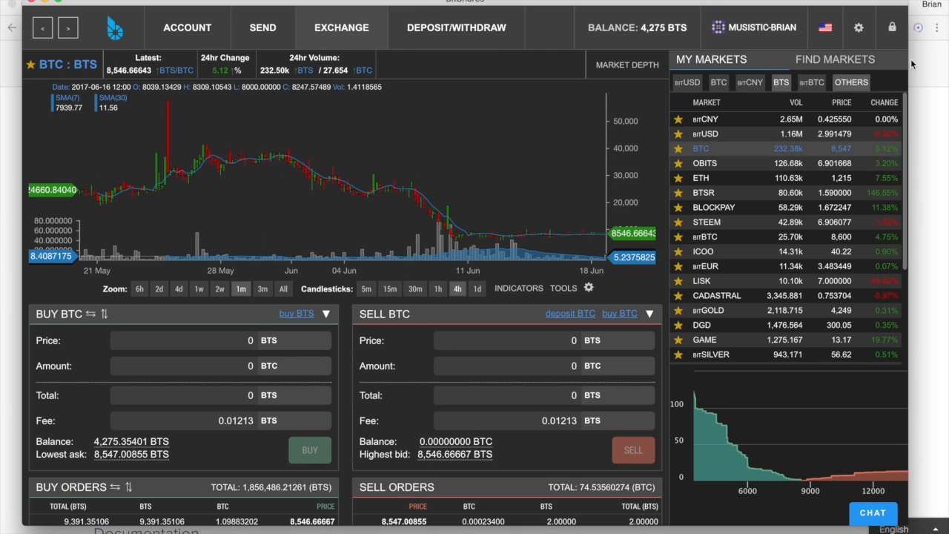
List the markets priced in BTC under My Markets
{"action": "left_click", "coordinate": [719, 82]}
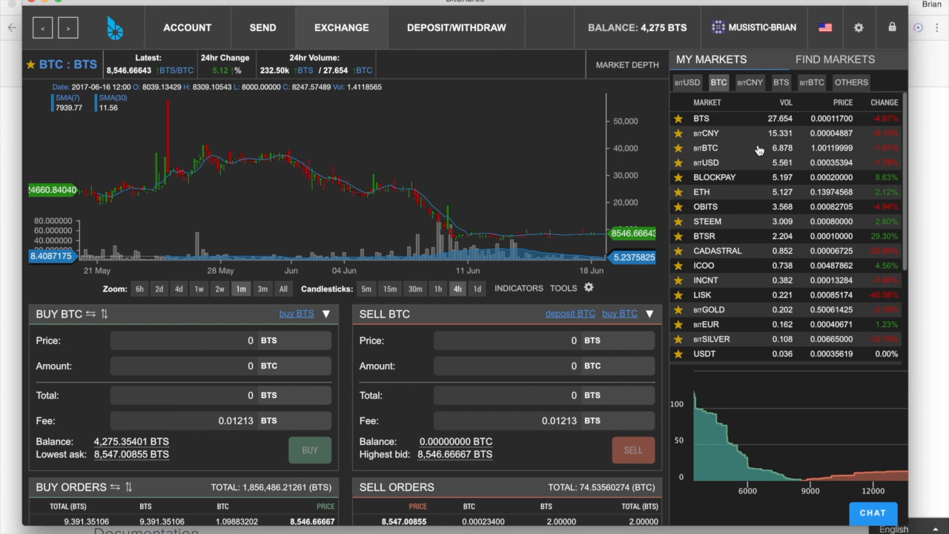
{"action": "mouse_move", "coordinate": [740, 198]}
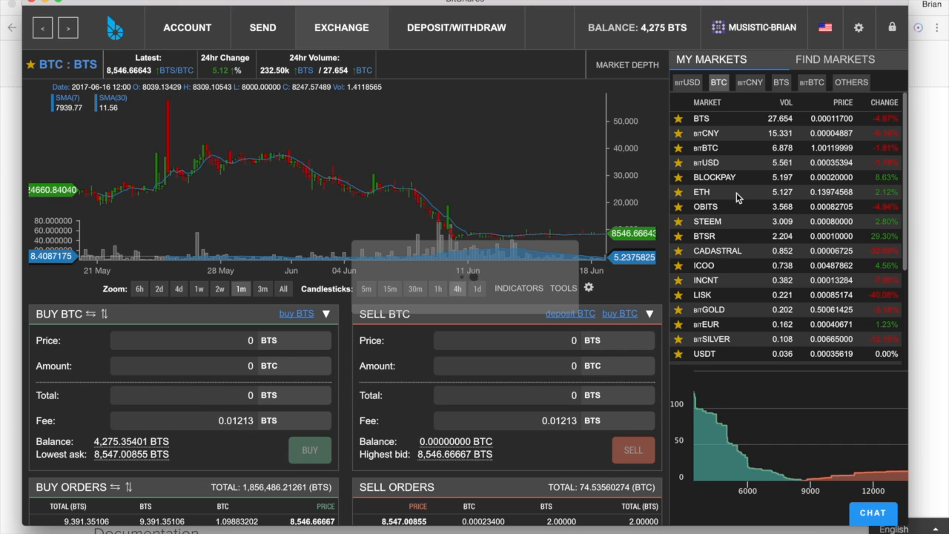
Switch the exchange view to the ETH:BTC market
{"action": "left_click", "coordinate": [700, 191]}
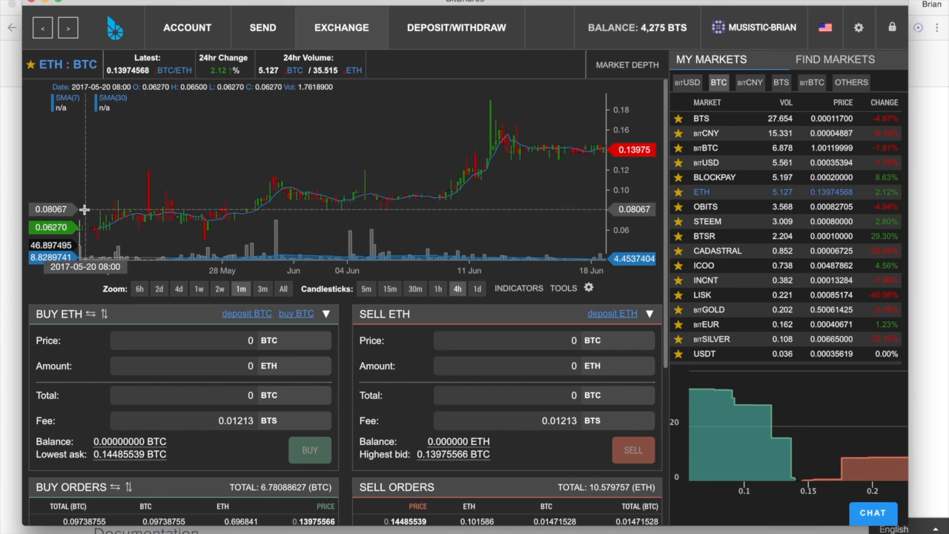
{"action": "mouse_move", "coordinate": [410, 206]}
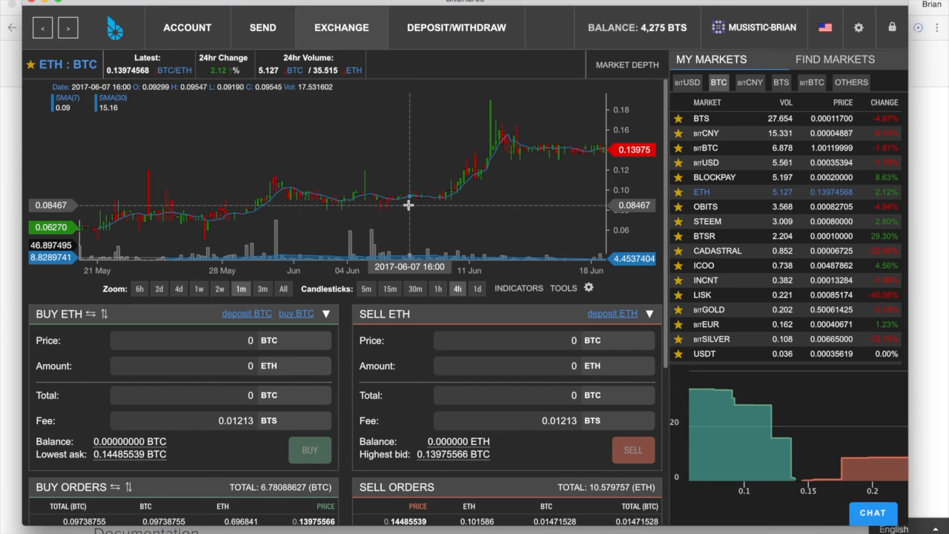
{"action": "mouse_move", "coordinate": [524, 172]}
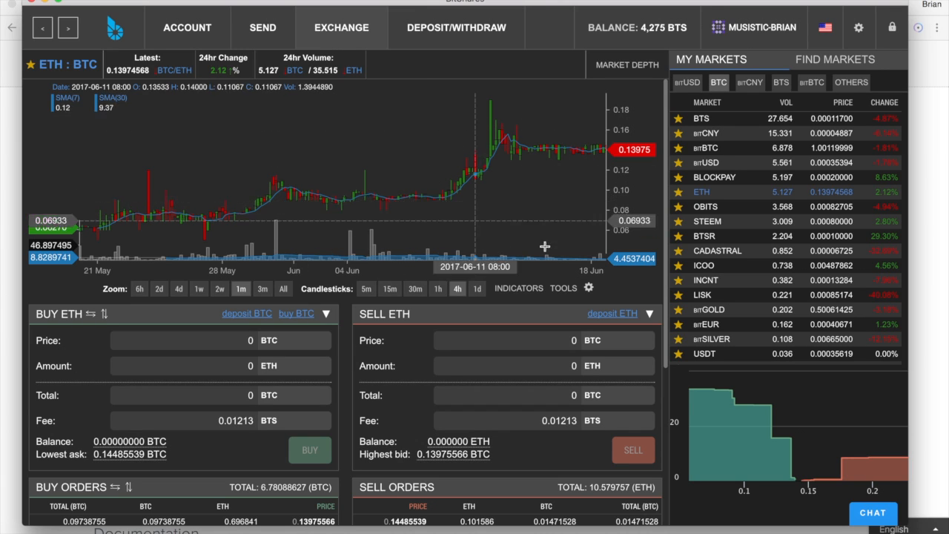
Add a 20-period EMA to the ETH:BTC chart, with 4h candles over a 2w range
{"action": "left_click", "coordinate": [518, 289]}
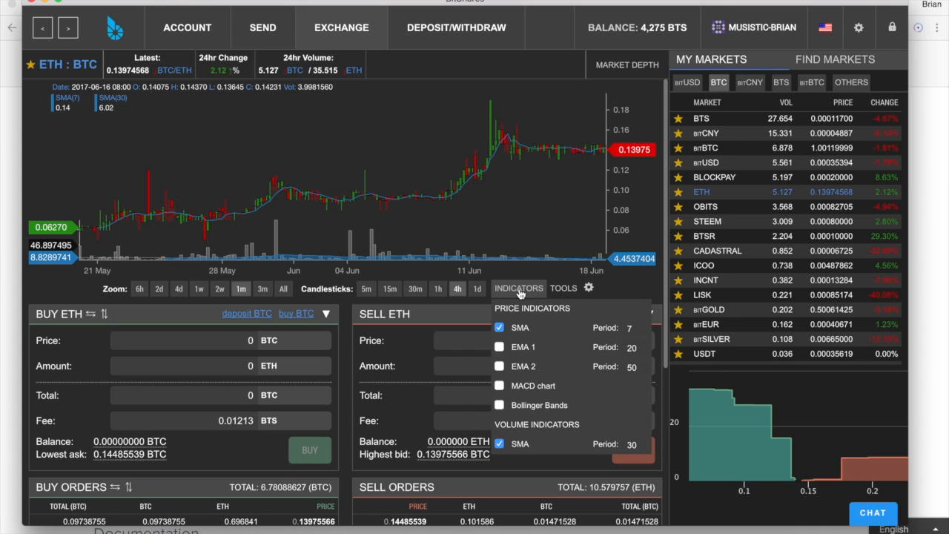
{"action": "mouse_move", "coordinate": [512, 356]}
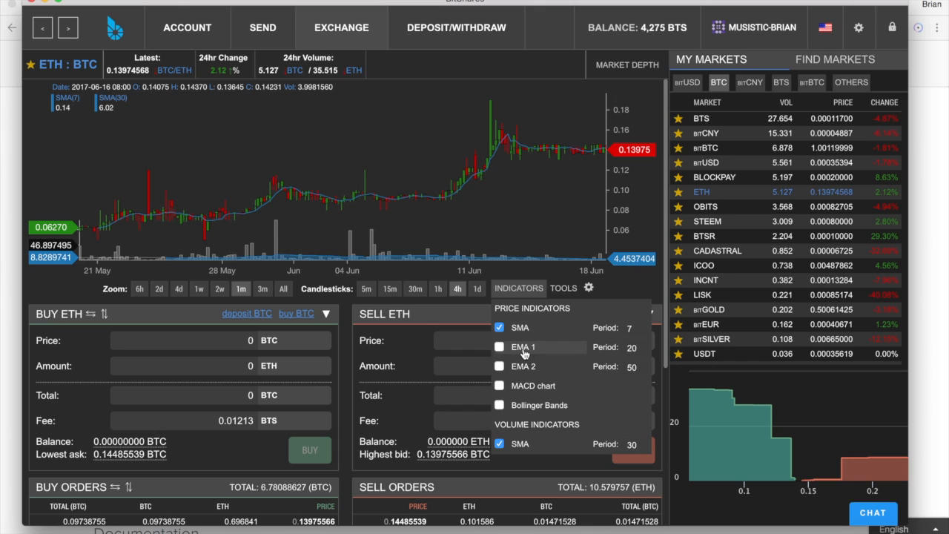
{"action": "left_click", "coordinate": [499, 347]}
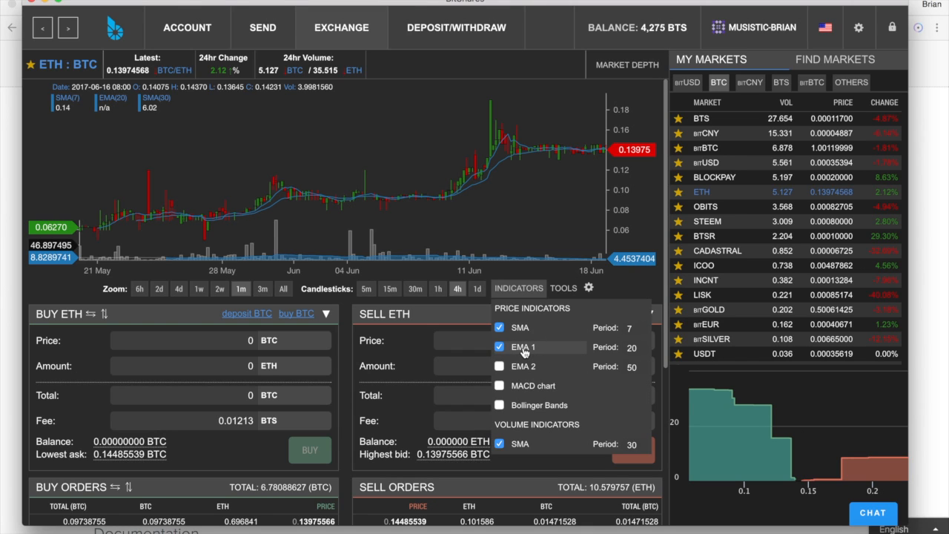
{"action": "mouse_move", "coordinate": [526, 289]}
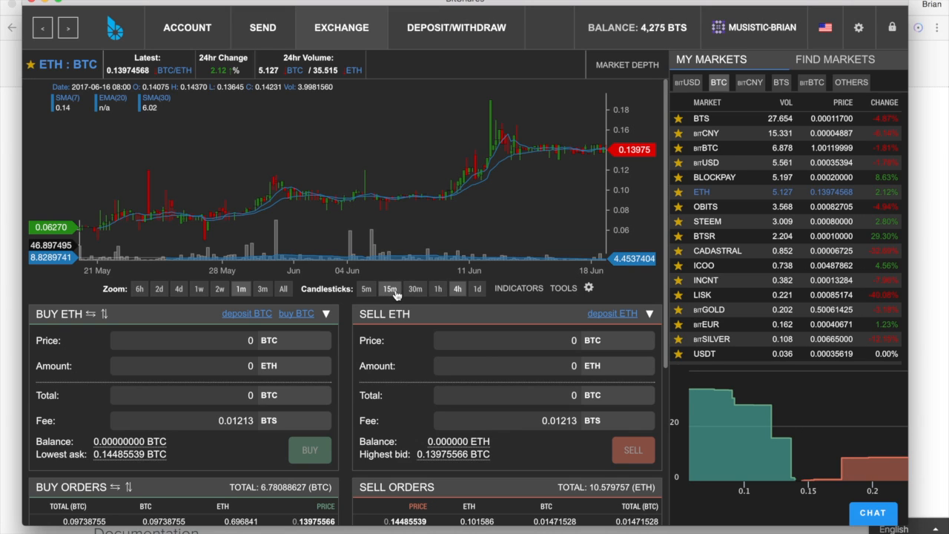
{"action": "left_click", "coordinate": [390, 289]}
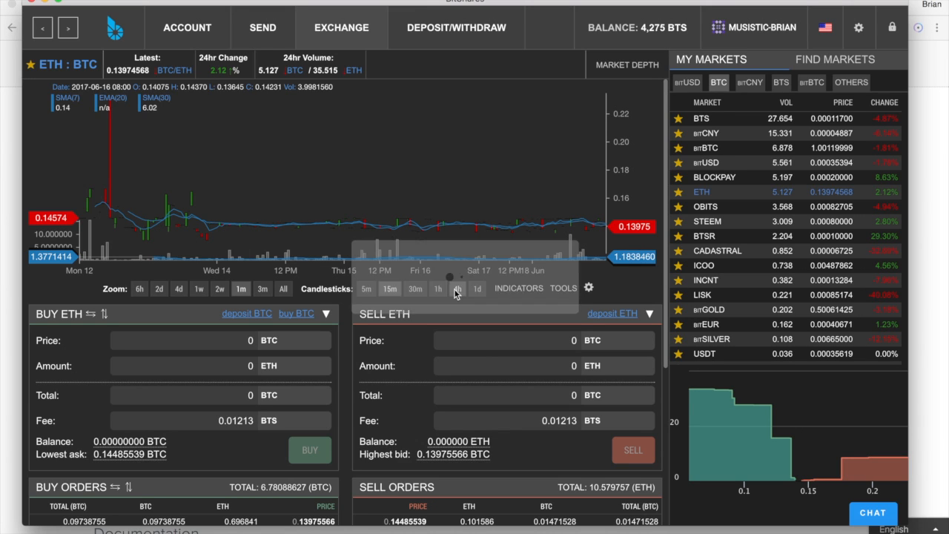
{"action": "left_click", "coordinate": [219, 289]}
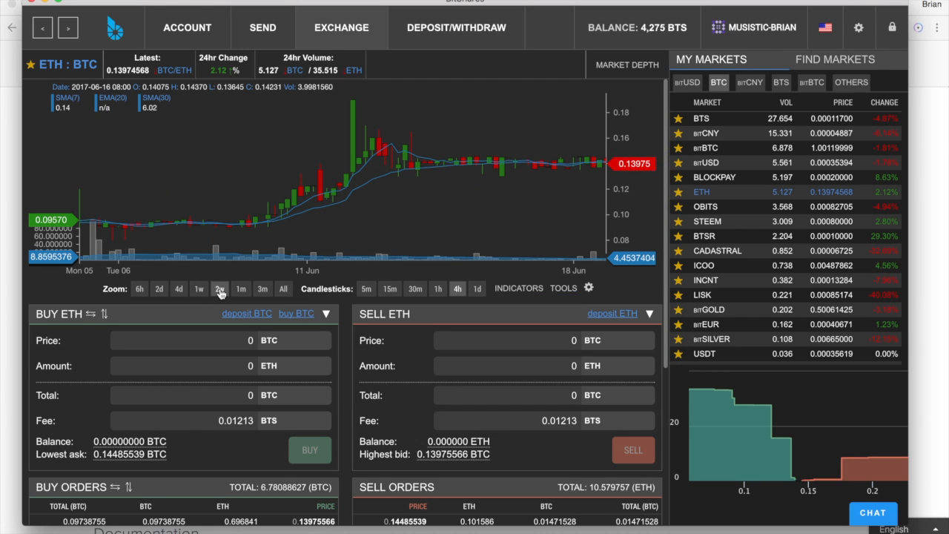
Show the chart drawing tools offering Fibonacci retracement and trend line
{"action": "left_click", "coordinate": [565, 288]}
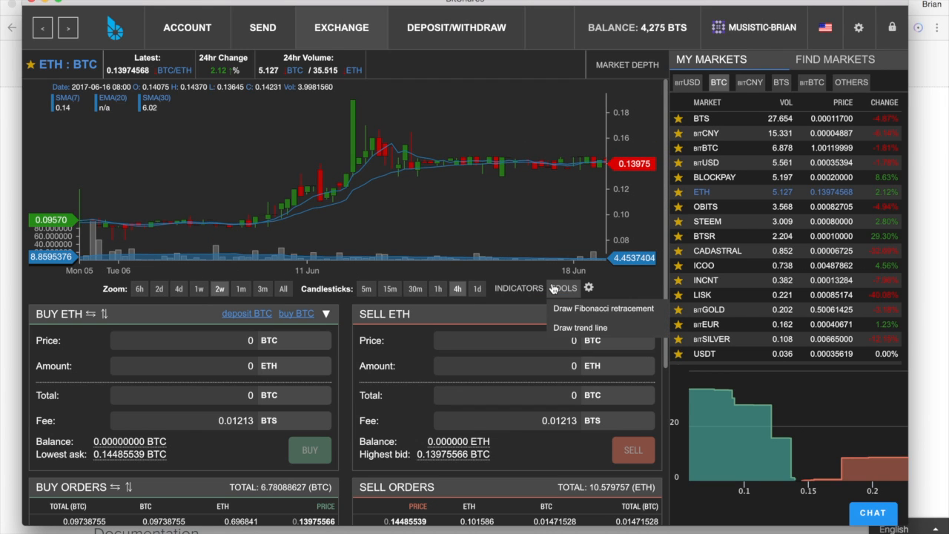
{"action": "mouse_move", "coordinate": [578, 328]}
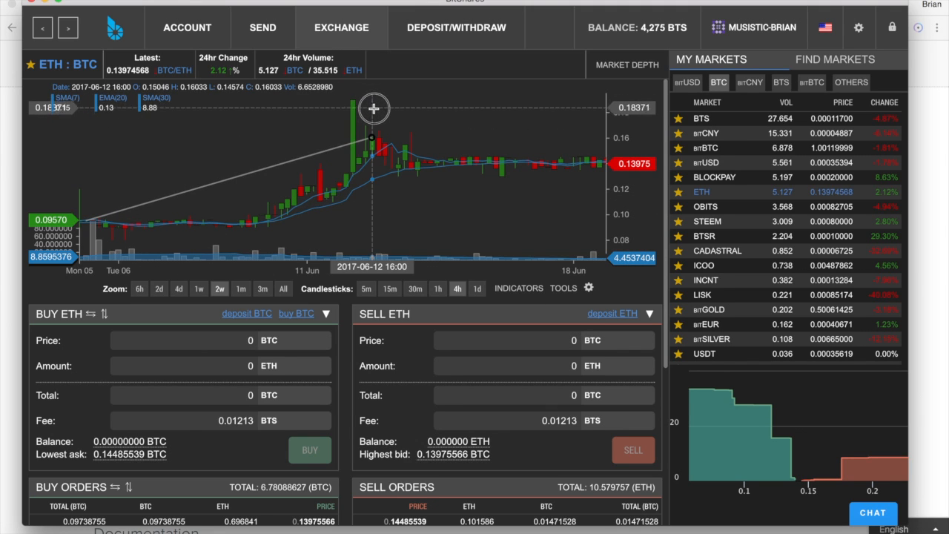
{"action": "mouse_move", "coordinate": [382, 130]}
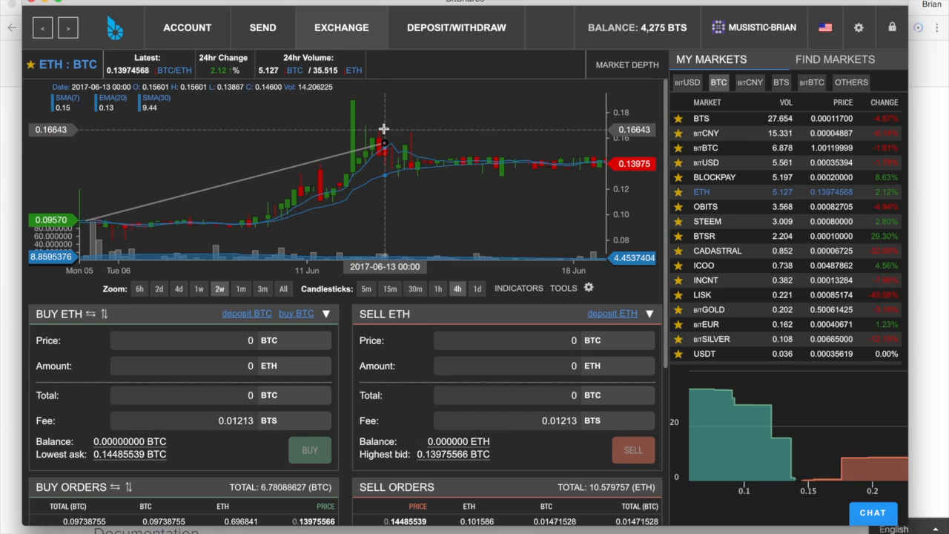
{"action": "mouse_move", "coordinate": [669, 267]}
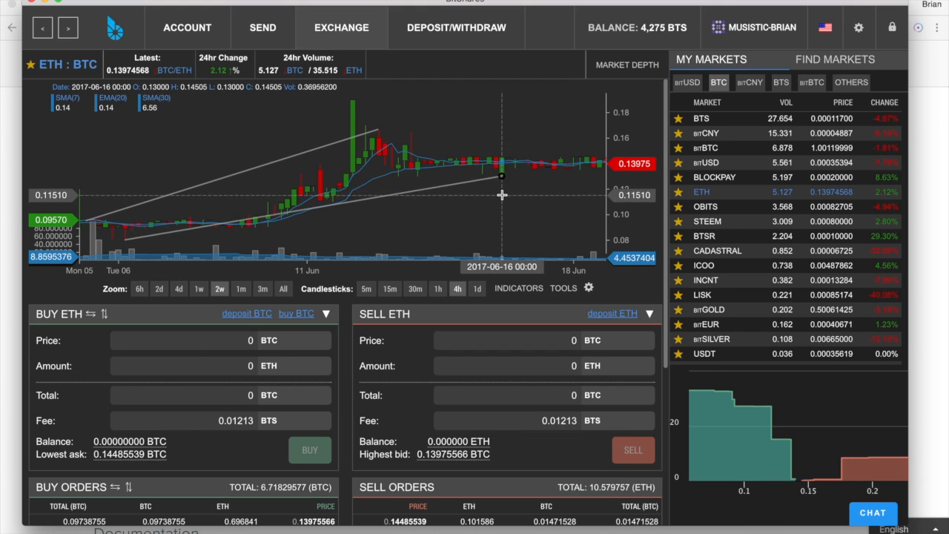
{"action": "mouse_move", "coordinate": [391, 197]}
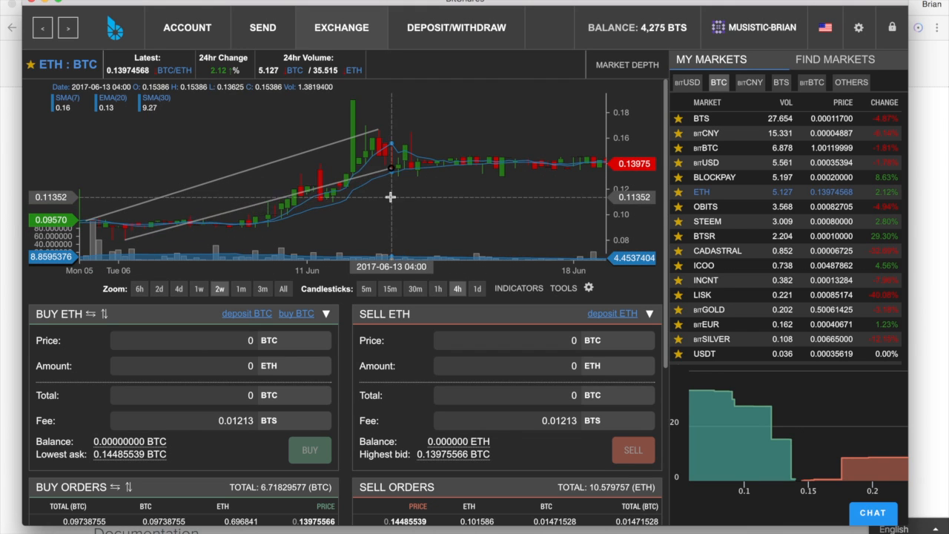
{"action": "mouse_move", "coordinate": [422, 196]}
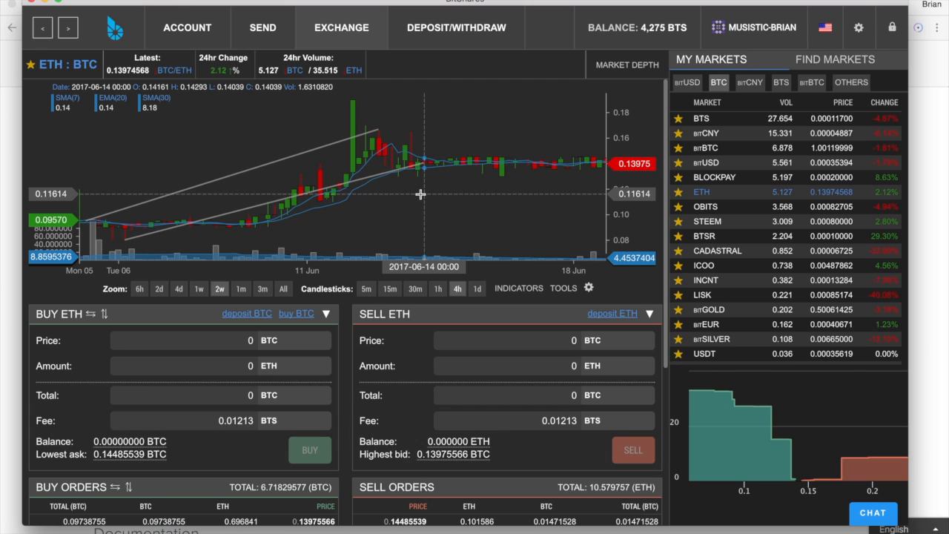
{"action": "mouse_move", "coordinate": [157, 250]}
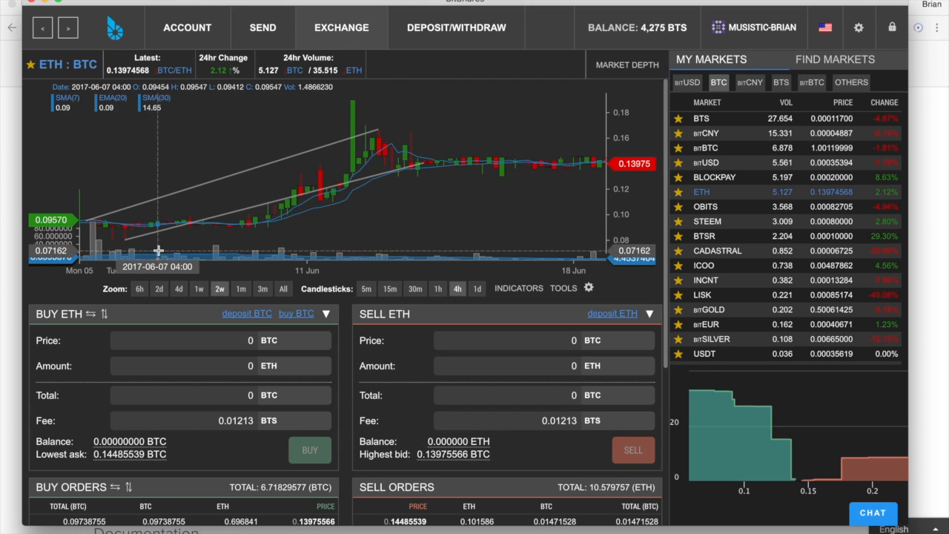
{"action": "mouse_move", "coordinate": [642, 121]}
{"action": "type", "text": "1"}
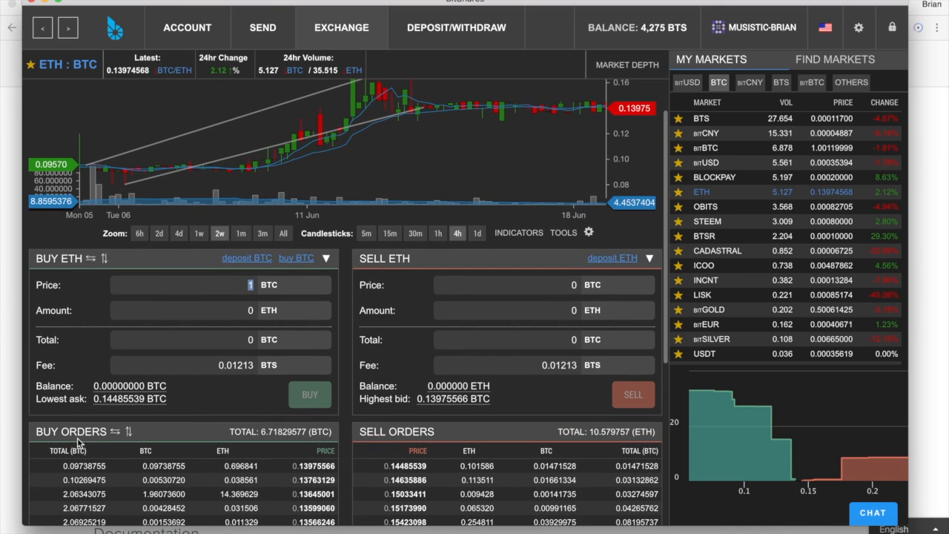
Fill the ETH buy form with the lowest ask 0.14485539 BTC and 10 ETH, totalling 1.44855394 BTC
{"action": "left_click", "coordinate": [130, 399]}
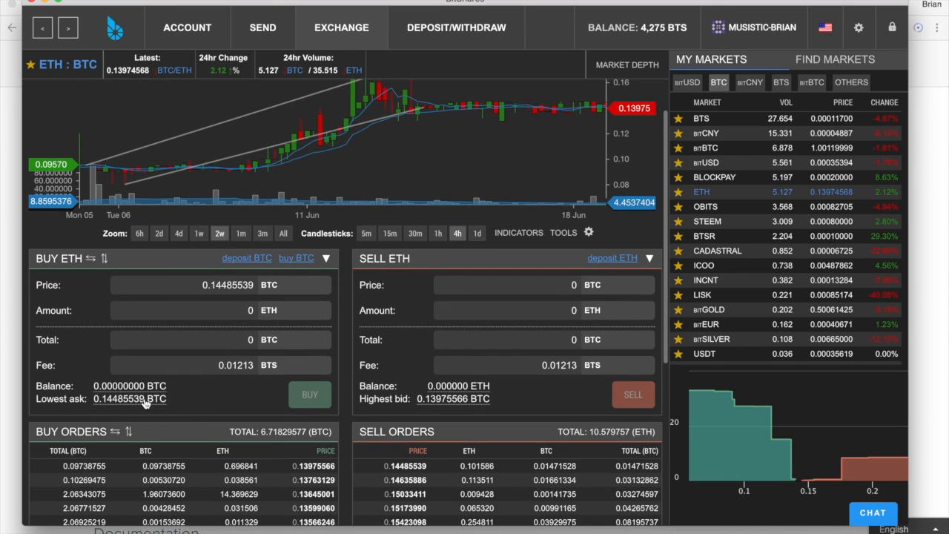
{"action": "scroll", "scroll_direction": "down", "scroll_amount": 3}
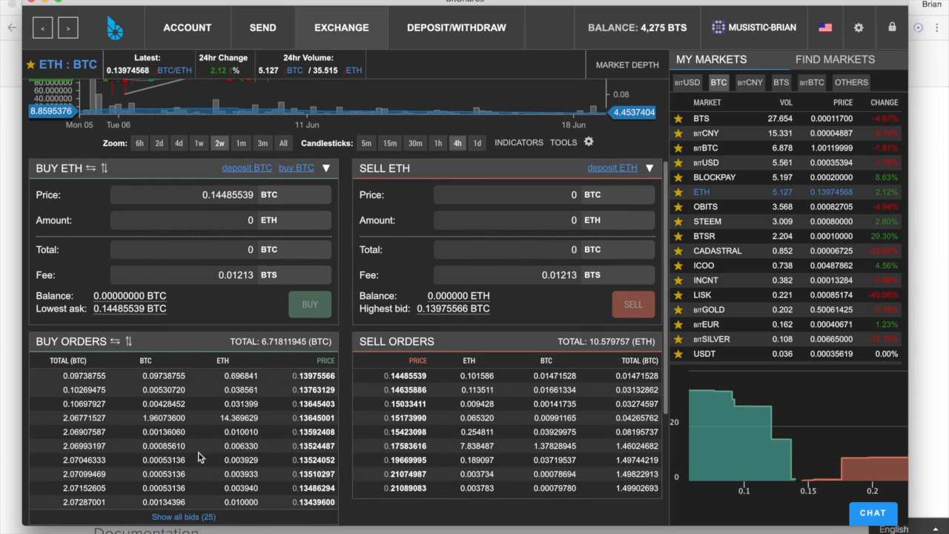
{"action": "mouse_move", "coordinate": [195, 302]}
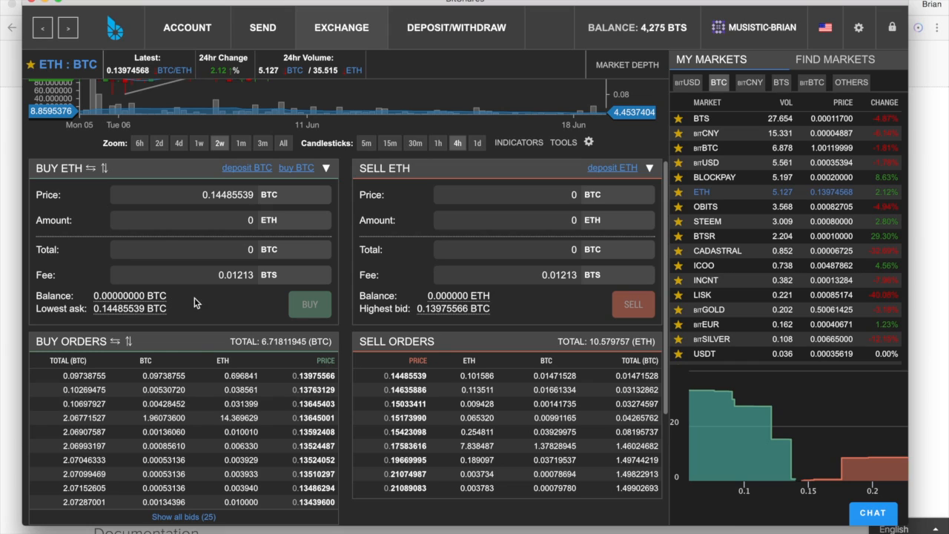
{"action": "left_click", "coordinate": [245, 220]}
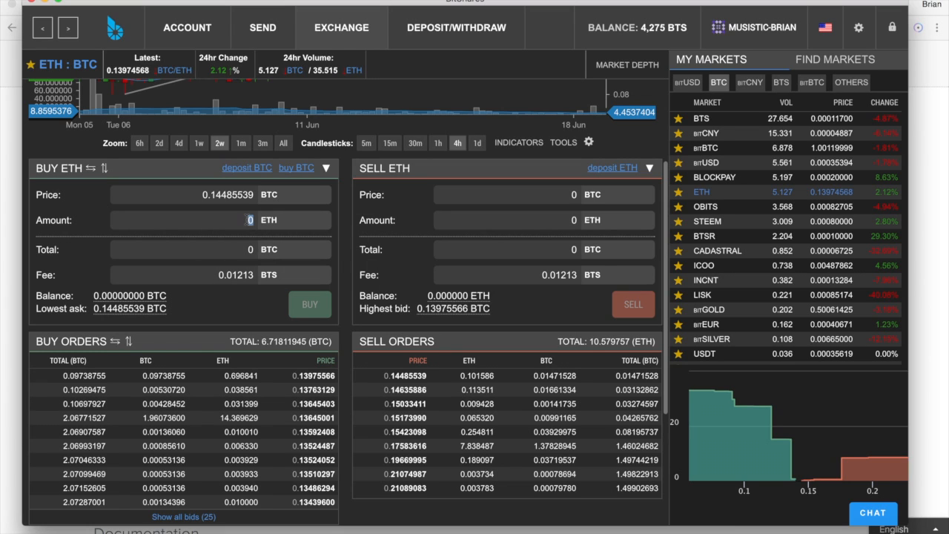
{"action": "type", "text": "10"}
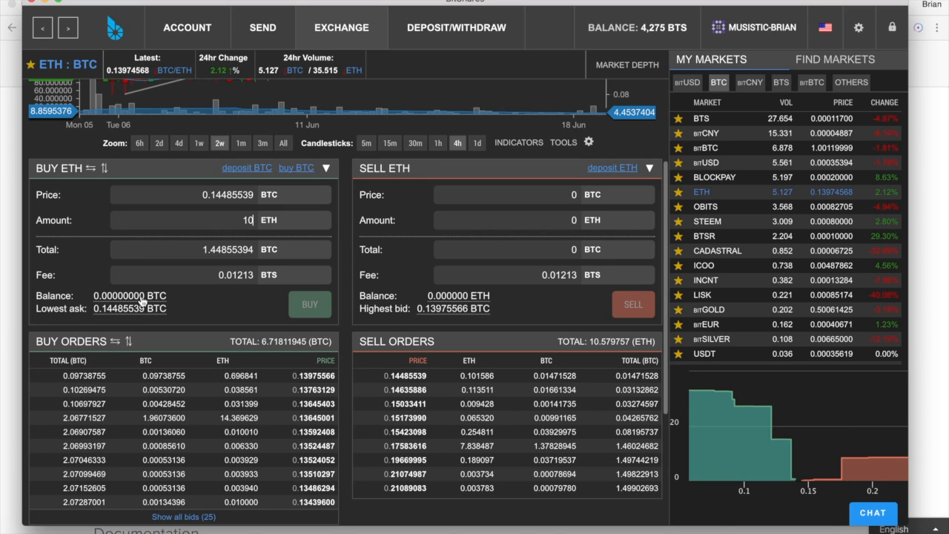
{"action": "left_click", "coordinate": [310, 304]}
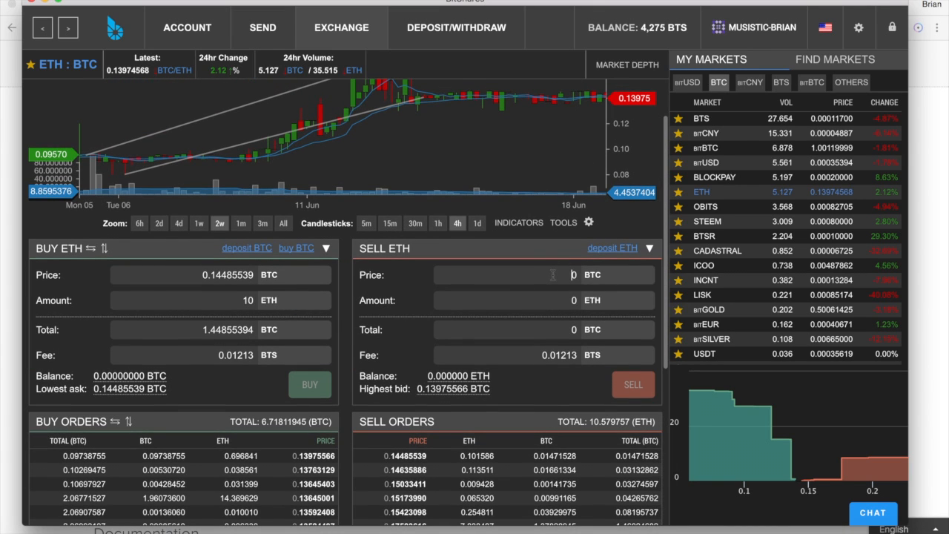
{"action": "scroll", "scroll_direction": "down", "scroll_amount": 3}
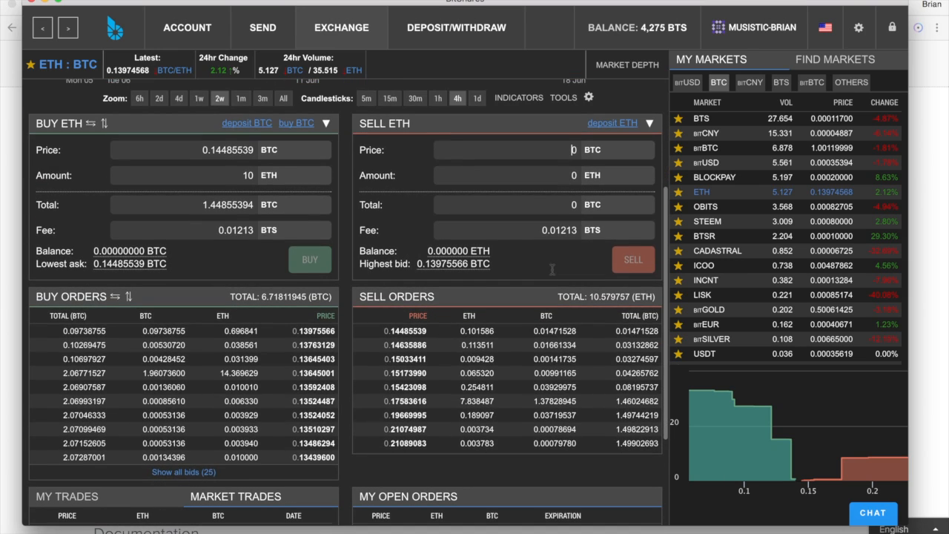
{"action": "scroll", "scroll_direction": "down", "scroll_amount": 3}
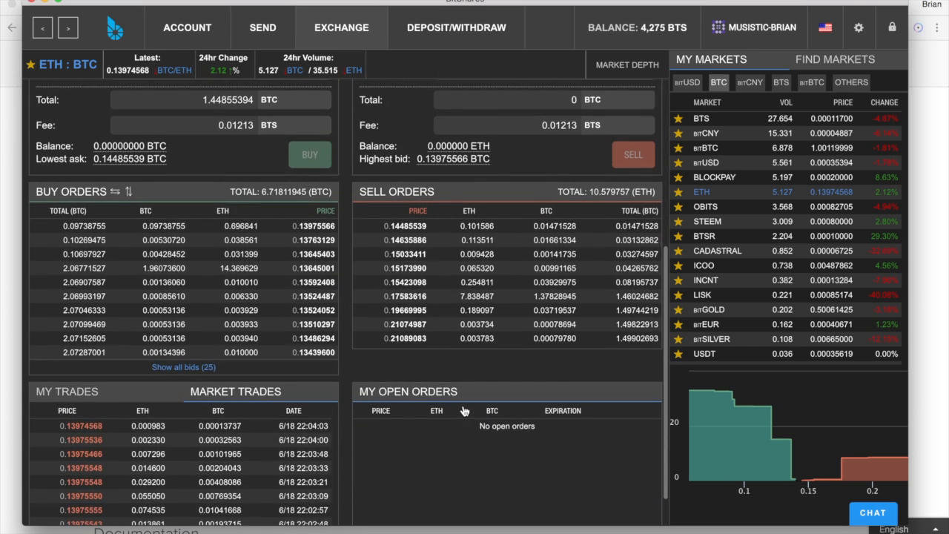
{"action": "scroll", "scroll_direction": "down", "scroll_amount": 3}
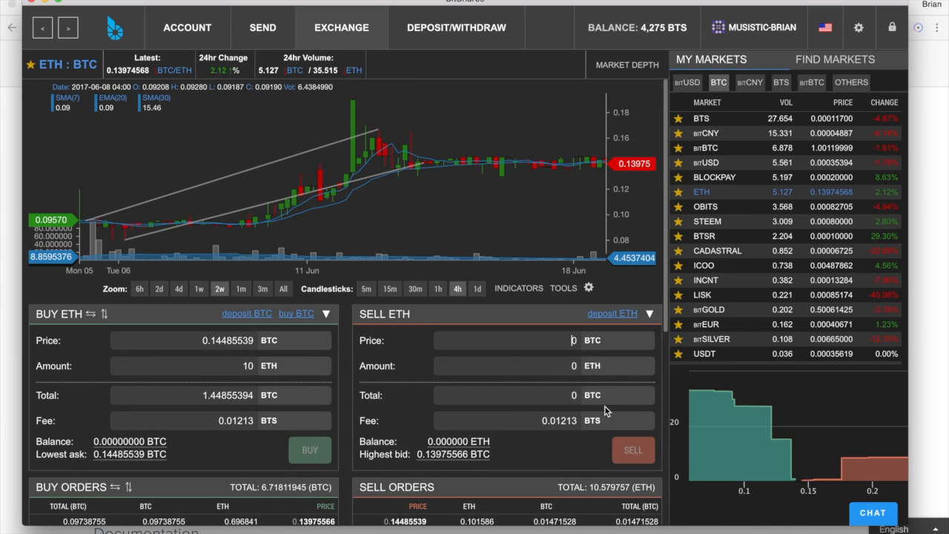
{"action": "mouse_move", "coordinate": [749, 446]}
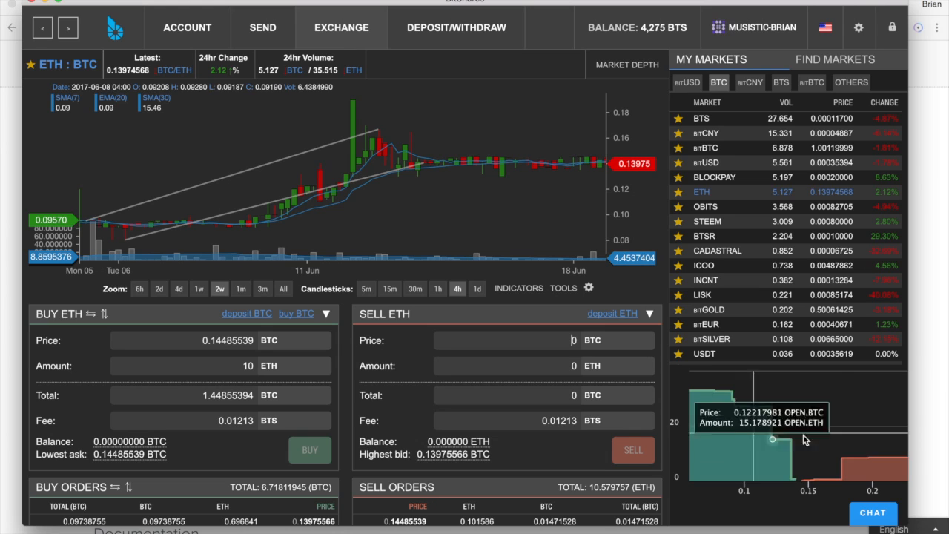
Inspect the ETH:BTC market depth view, then return to the price chart
{"action": "left_click", "coordinate": [627, 65]}
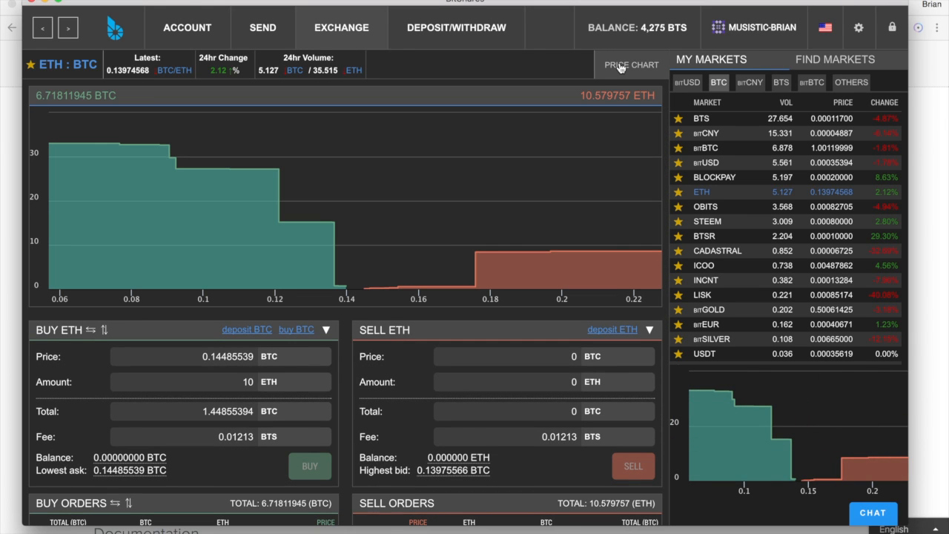
{"action": "left_click", "coordinate": [629, 65]}
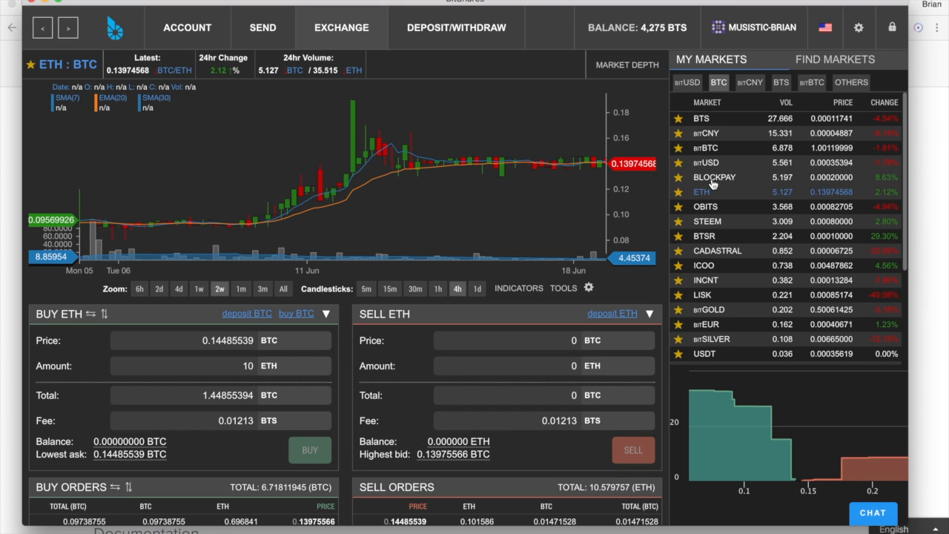
{"action": "mouse_move", "coordinate": [750, 82]}
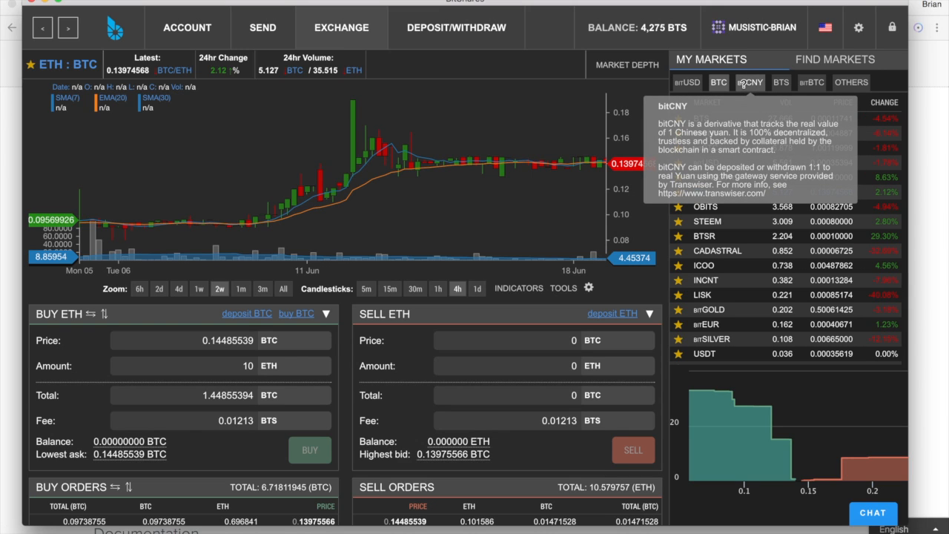
{"action": "mouse_move", "coordinate": [686, 83]}
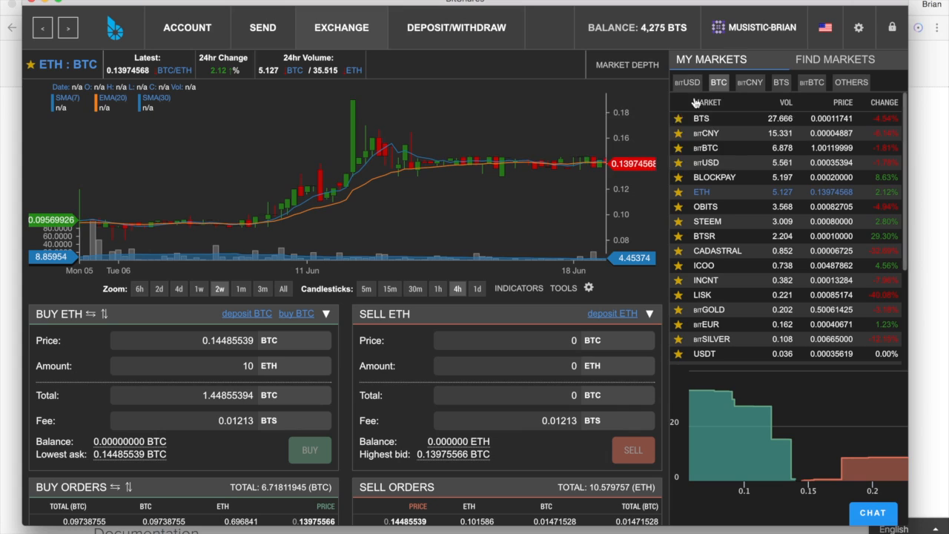
{"action": "mouse_move", "coordinate": [687, 82]}
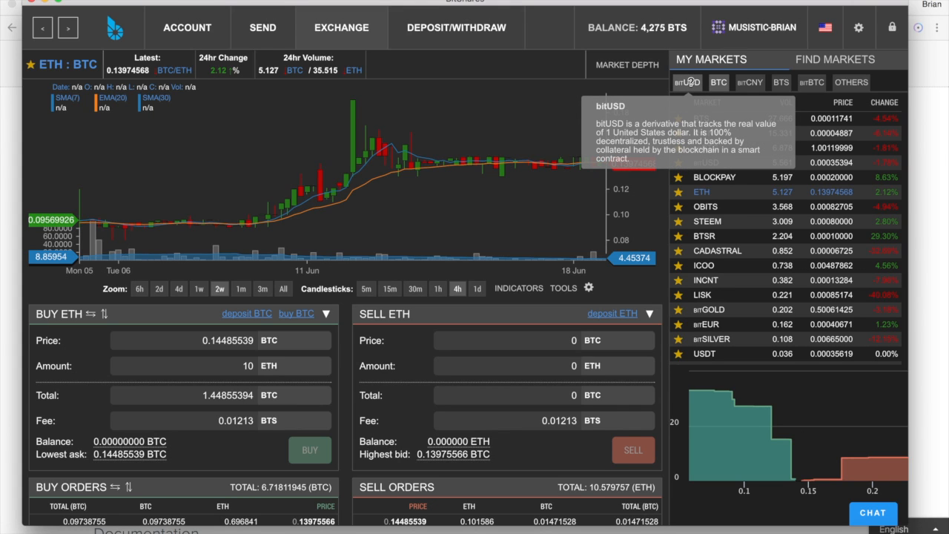